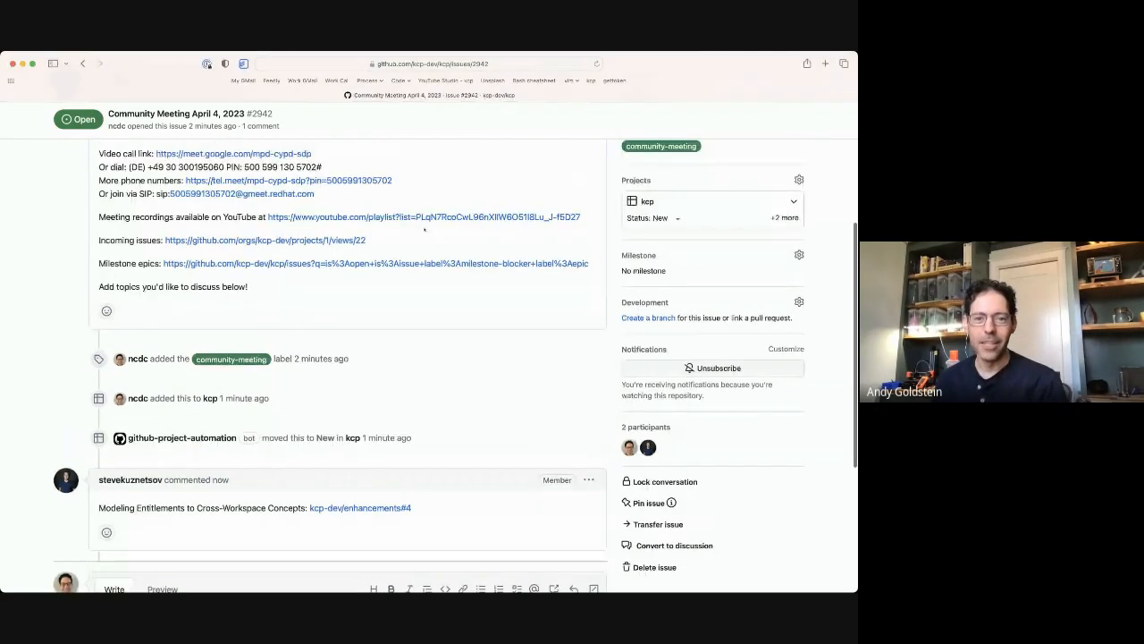
# Open kcp-dev/enhancements pull request #4 and view its changed KEP-0002 entitlements file
pyautogui.click(429, 64)
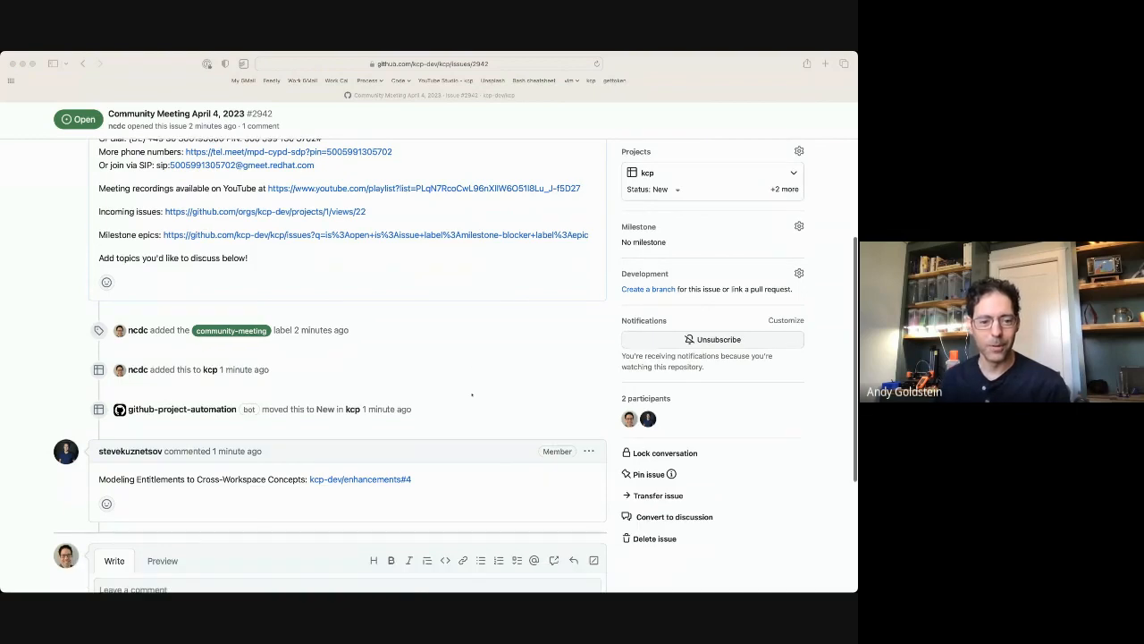
pyautogui.scroll(-3)
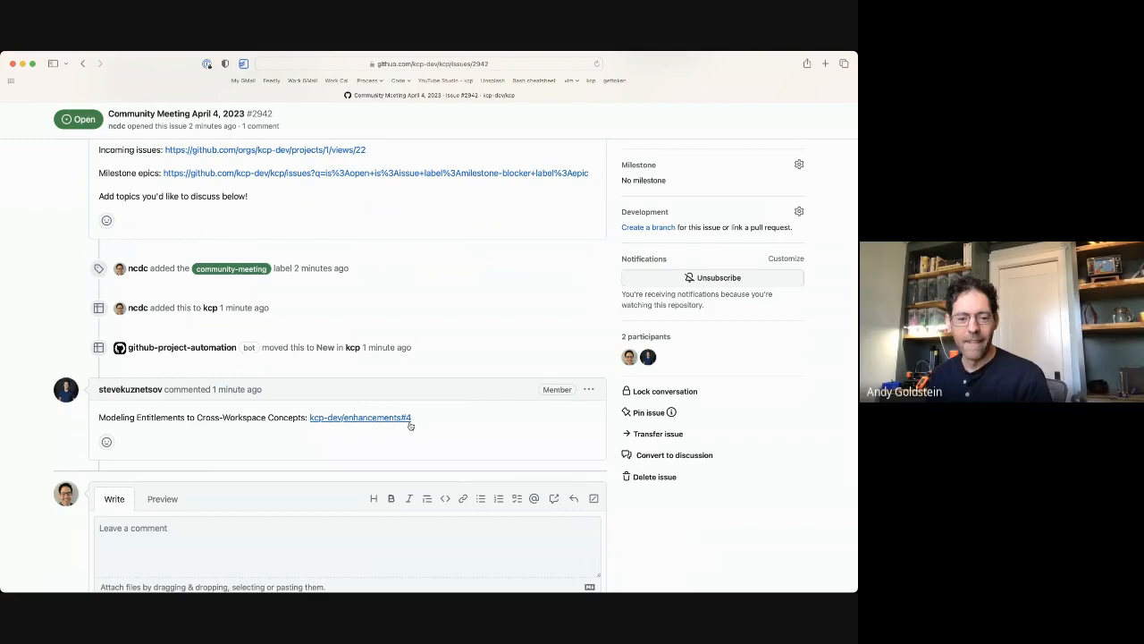
pyautogui.moveTo(360, 417)
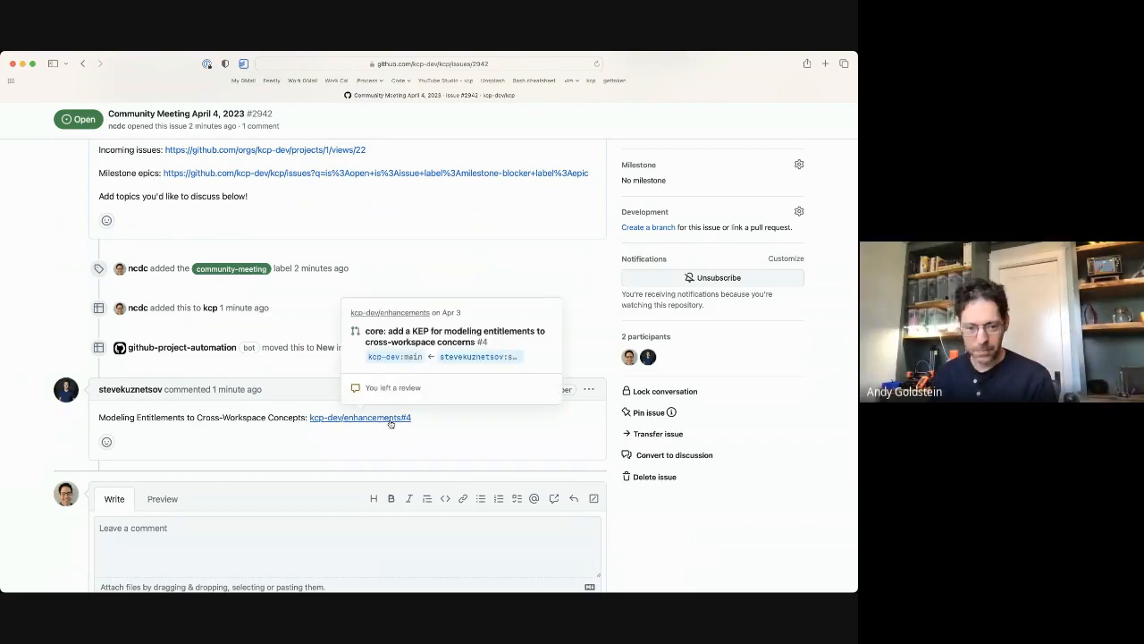
pyautogui.click(359, 418)
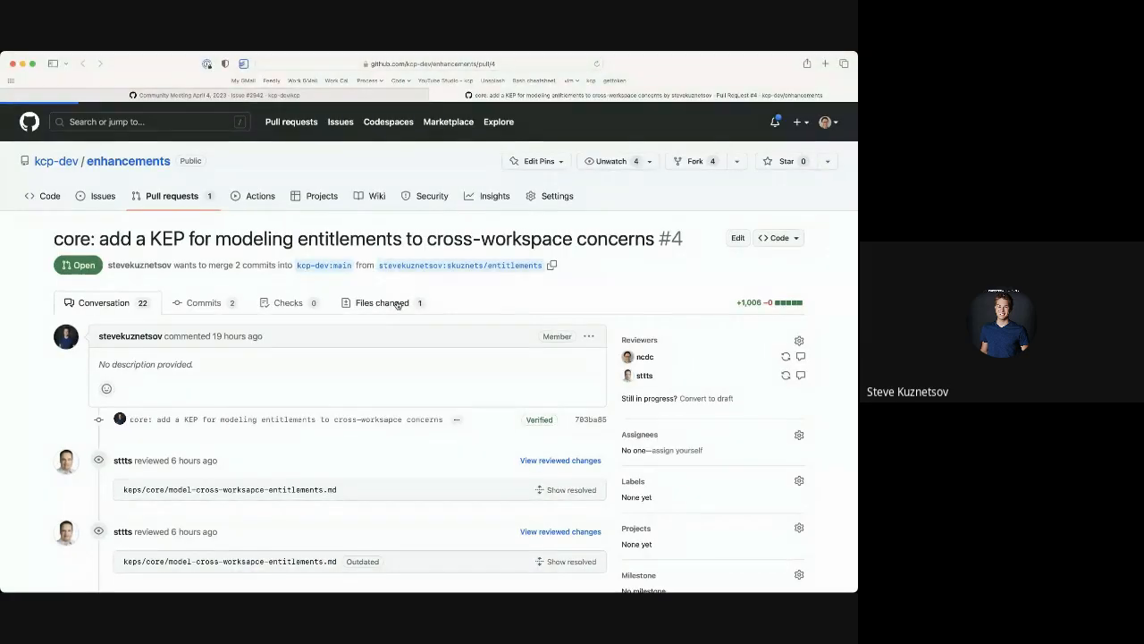
pyautogui.click(381, 302)
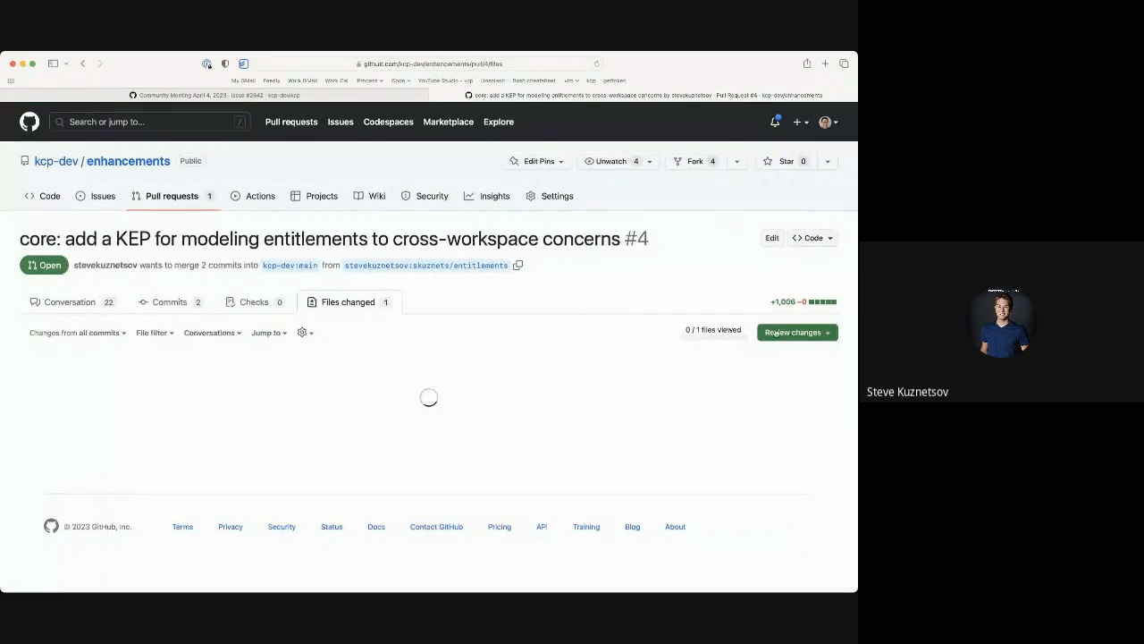
pyautogui.click(821, 364)
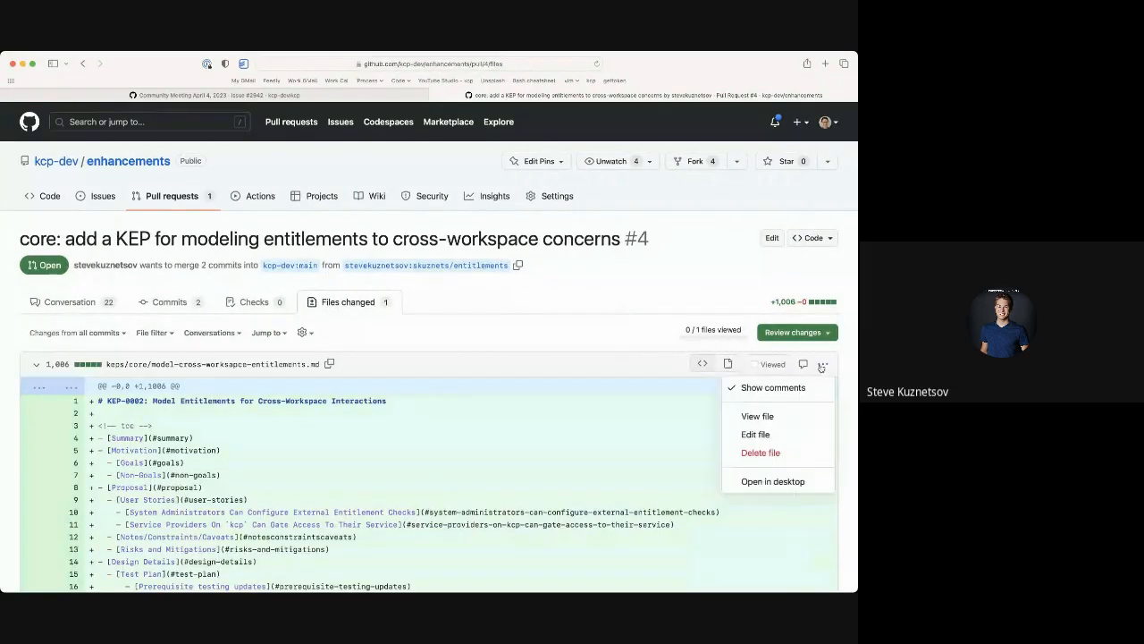
# View the rendered KEP-0002 entitlements document and read through its Summary and Motivation
pyautogui.click(757, 415)
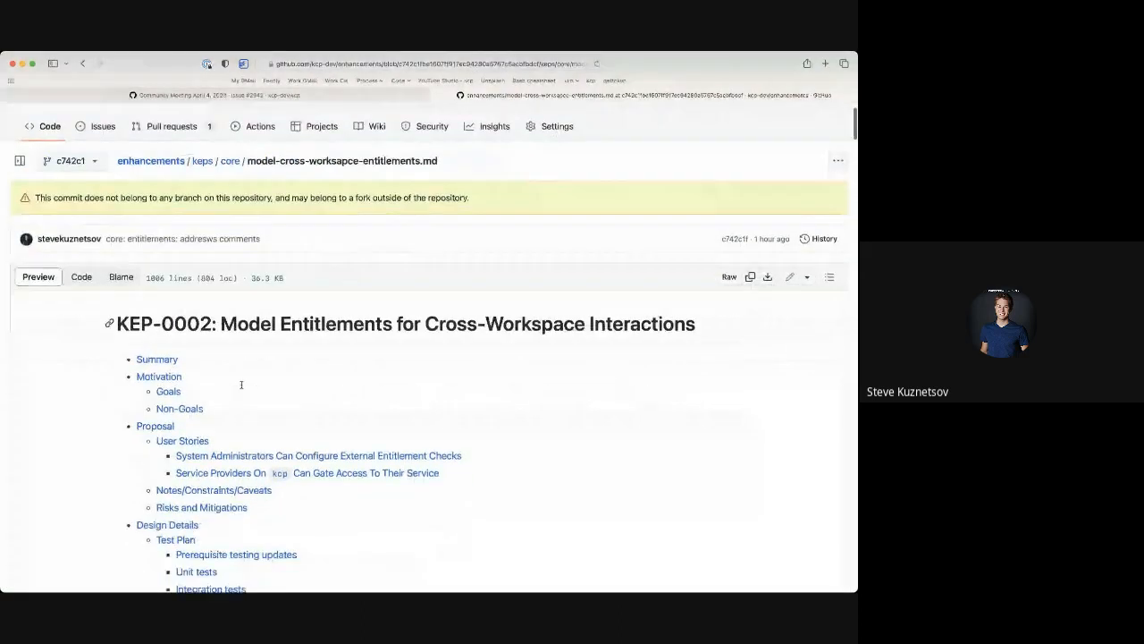
pyautogui.scroll(-3)
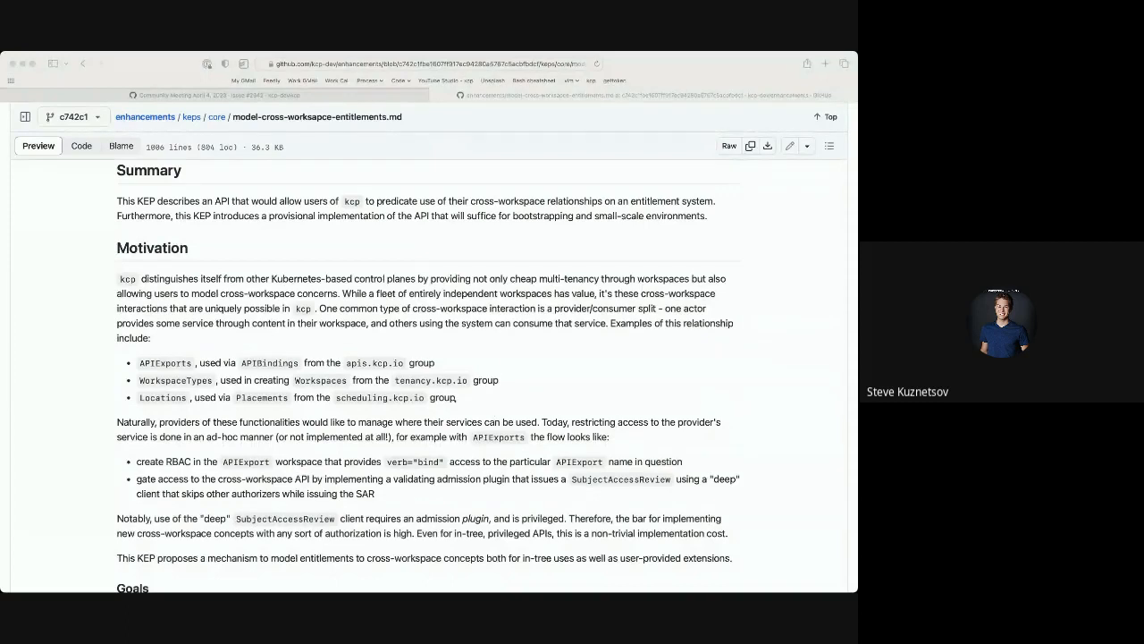
pyautogui.scroll(-3)
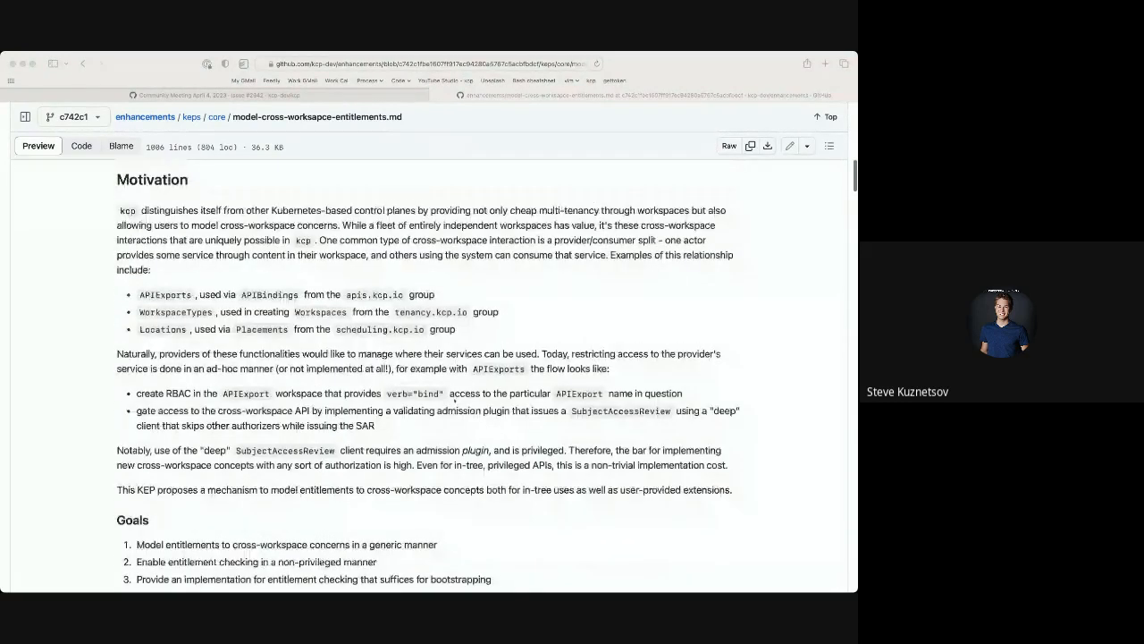
pyautogui.scroll(-3)
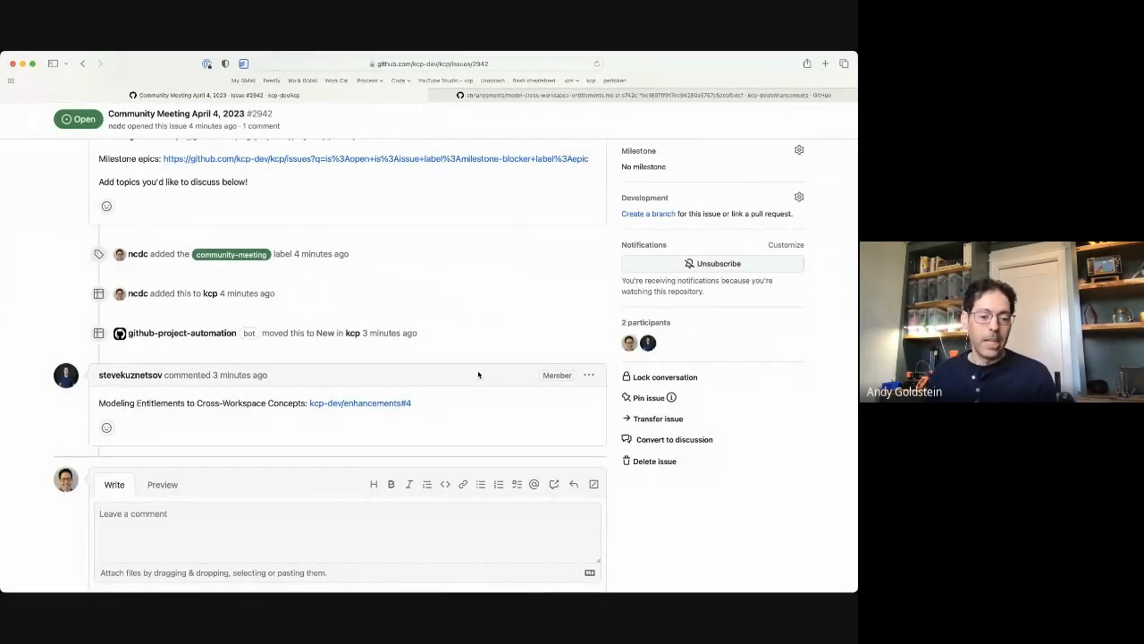
# Post a '1.26 rebase update' comment on community meeting issue #2942
pyautogui.write('1.1')
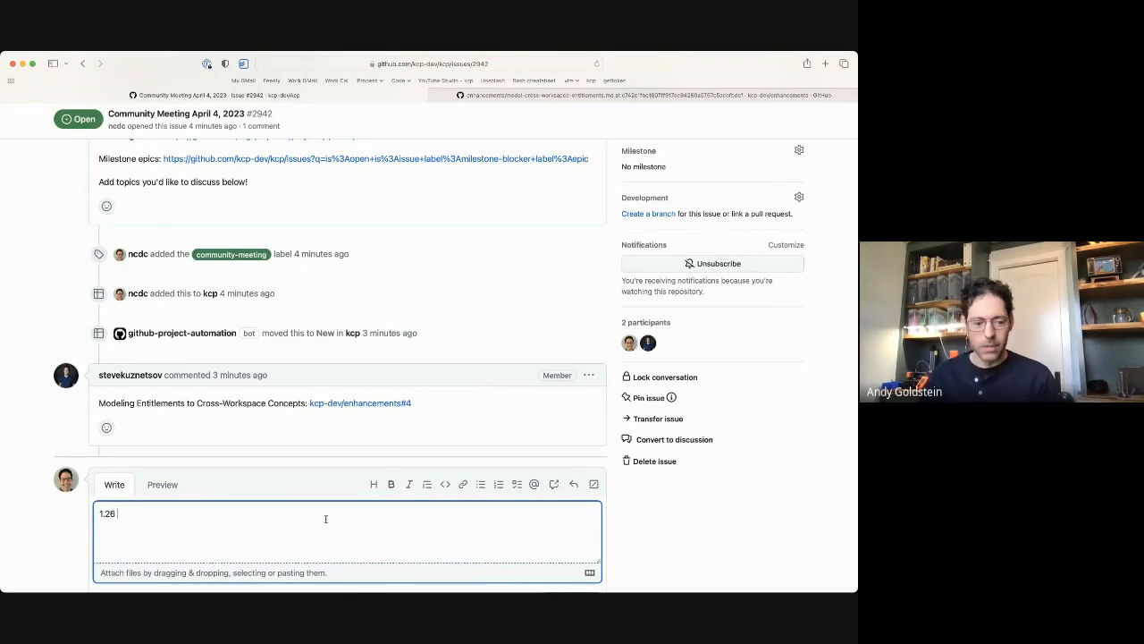
pyautogui.write('rebase udpa')
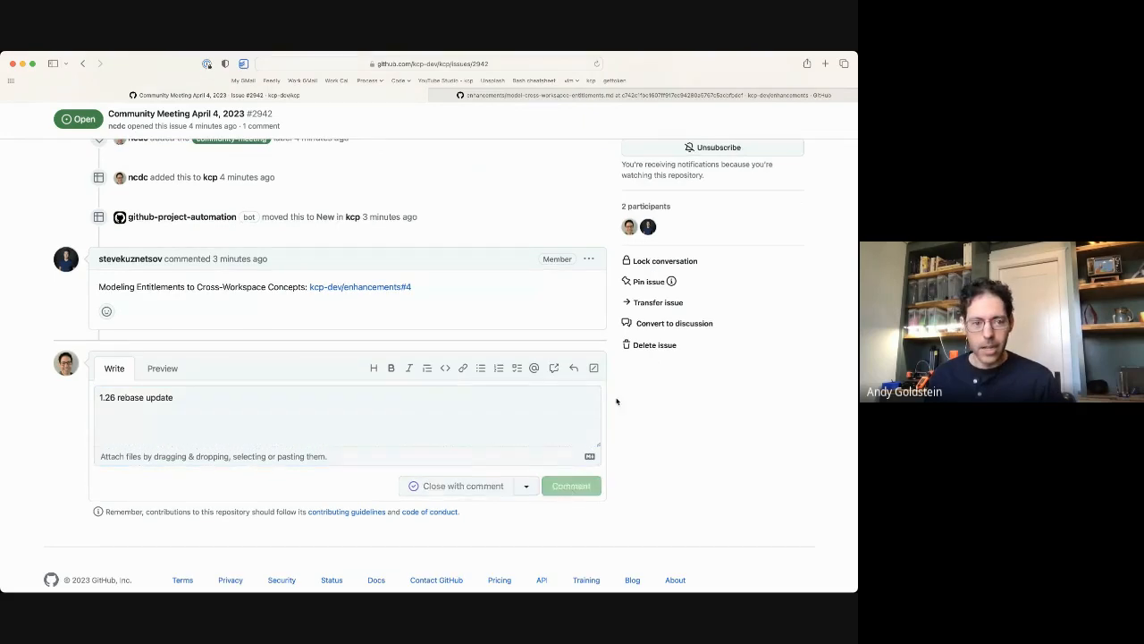
pyautogui.click(570, 485)
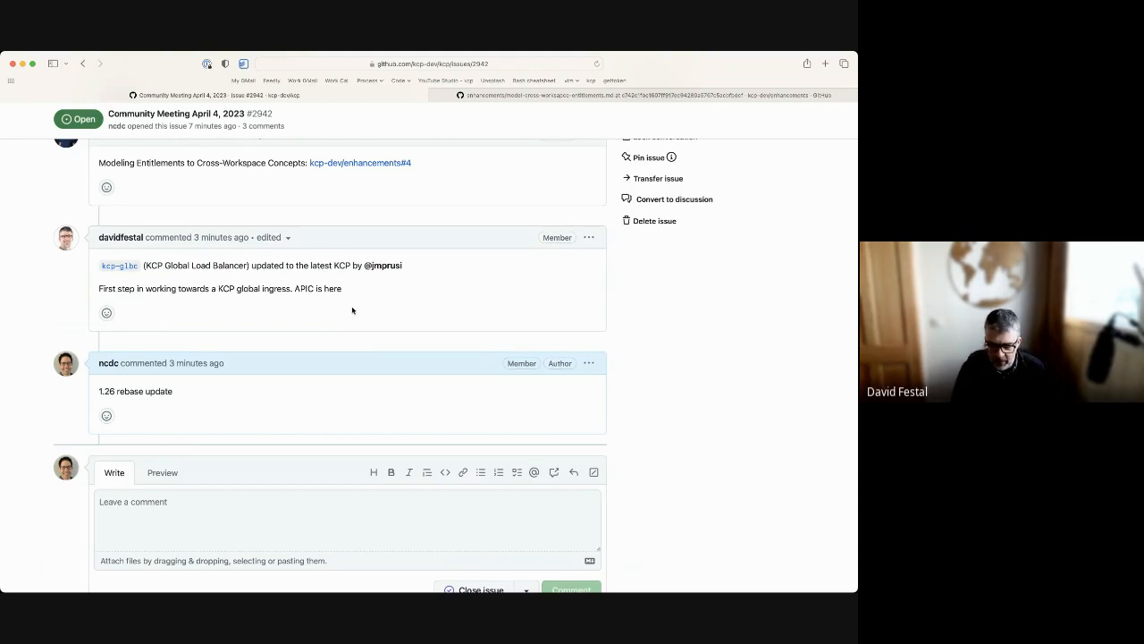
pyautogui.moveTo(360, 287)
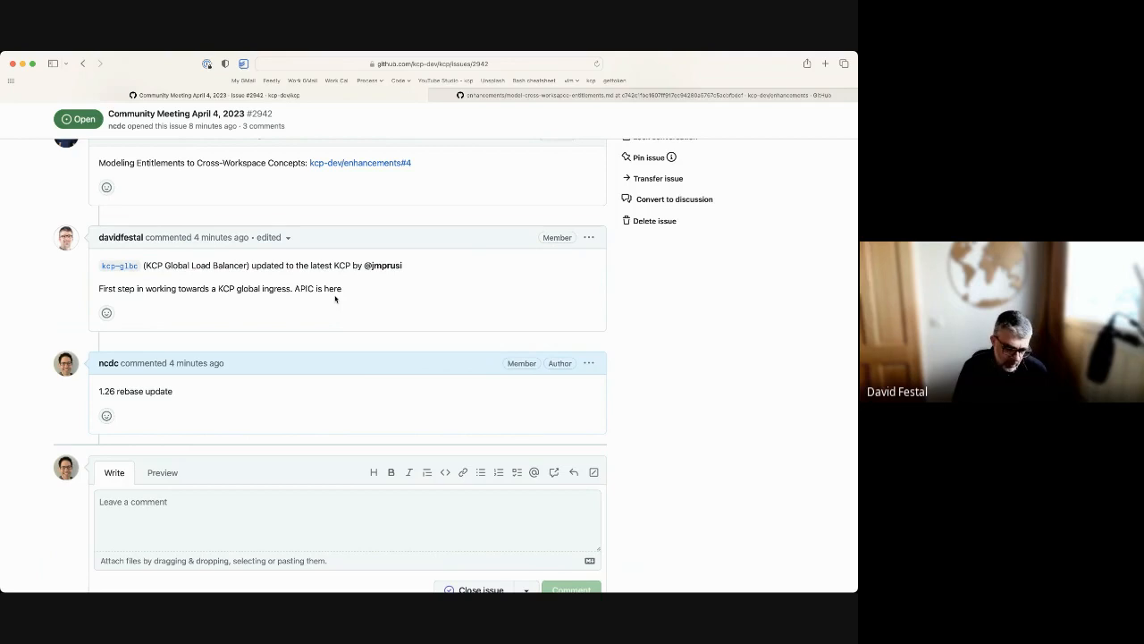
# Add a heart reaction to the kcp-glbc global ingress comment
pyautogui.click(107, 313)
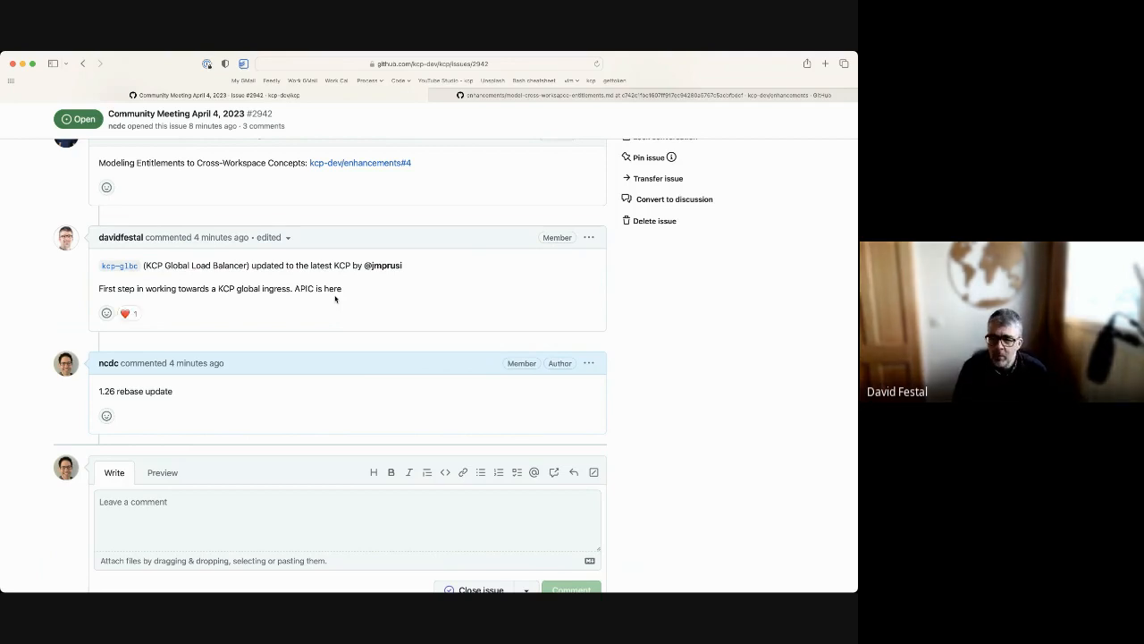